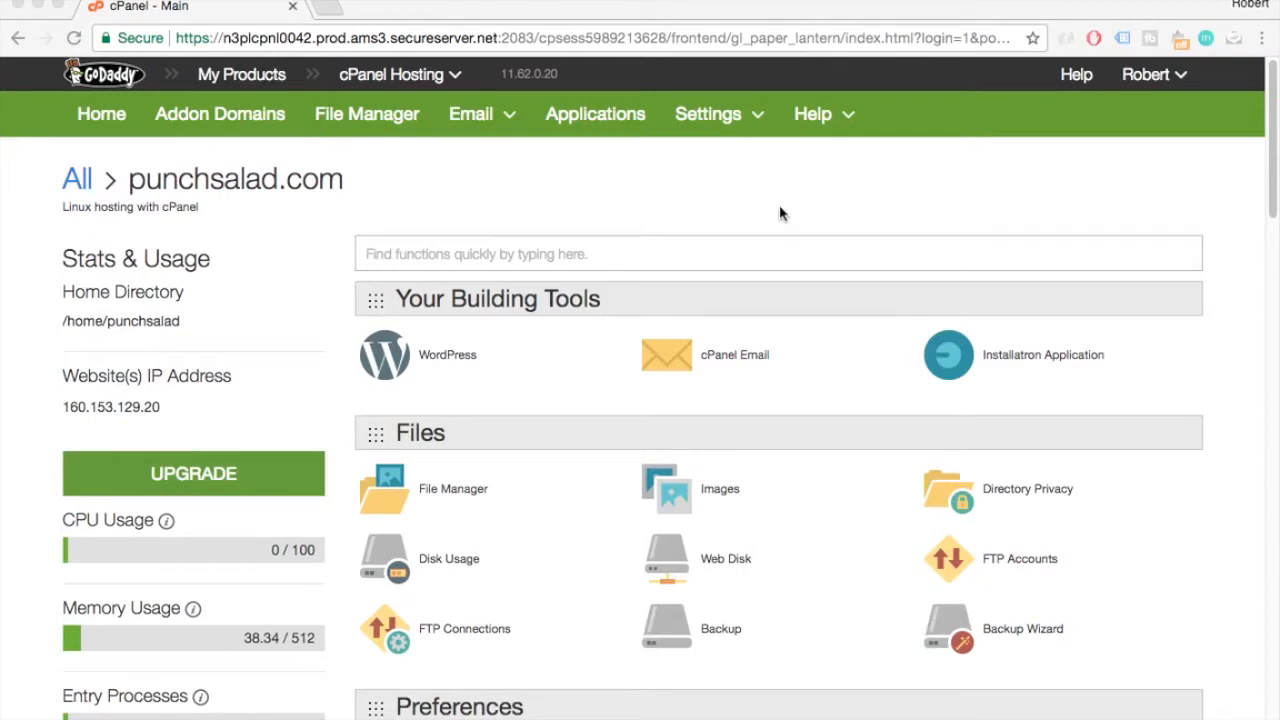
Step: Reach Select PHP Version under Software and switch to the PHP 5.6 options list
scroll(down, 3)
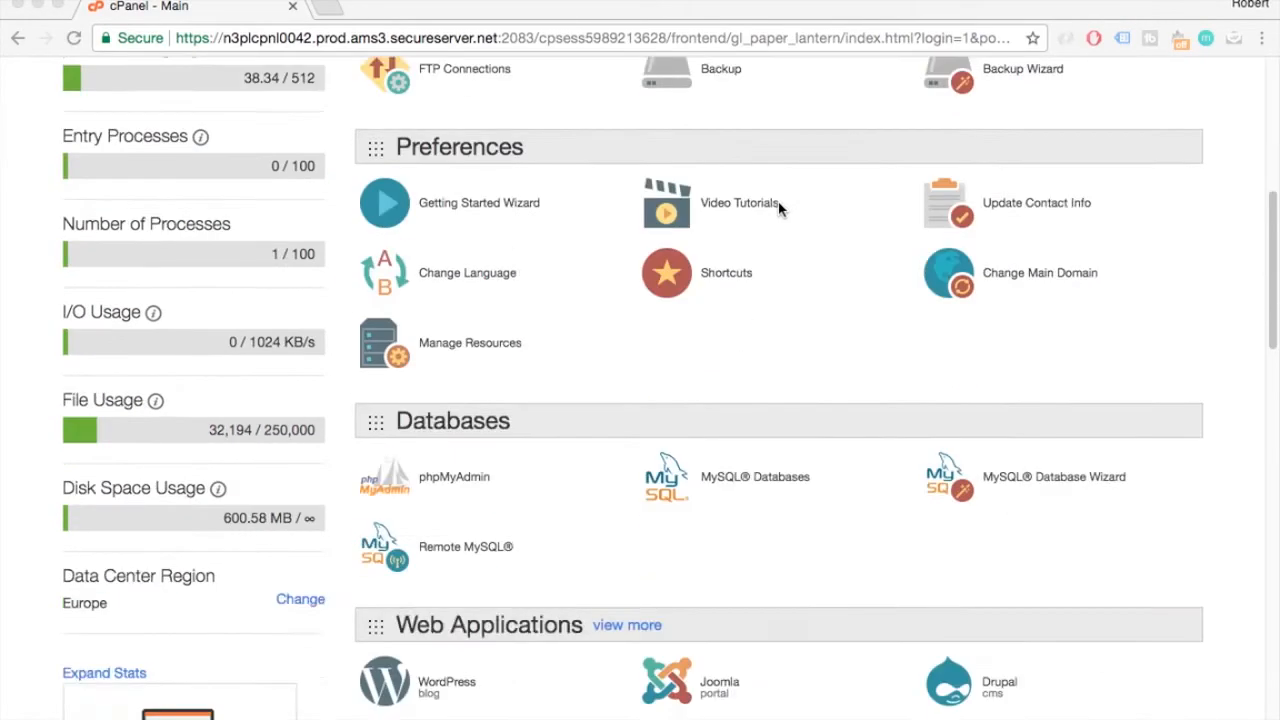
scroll(down, 3)
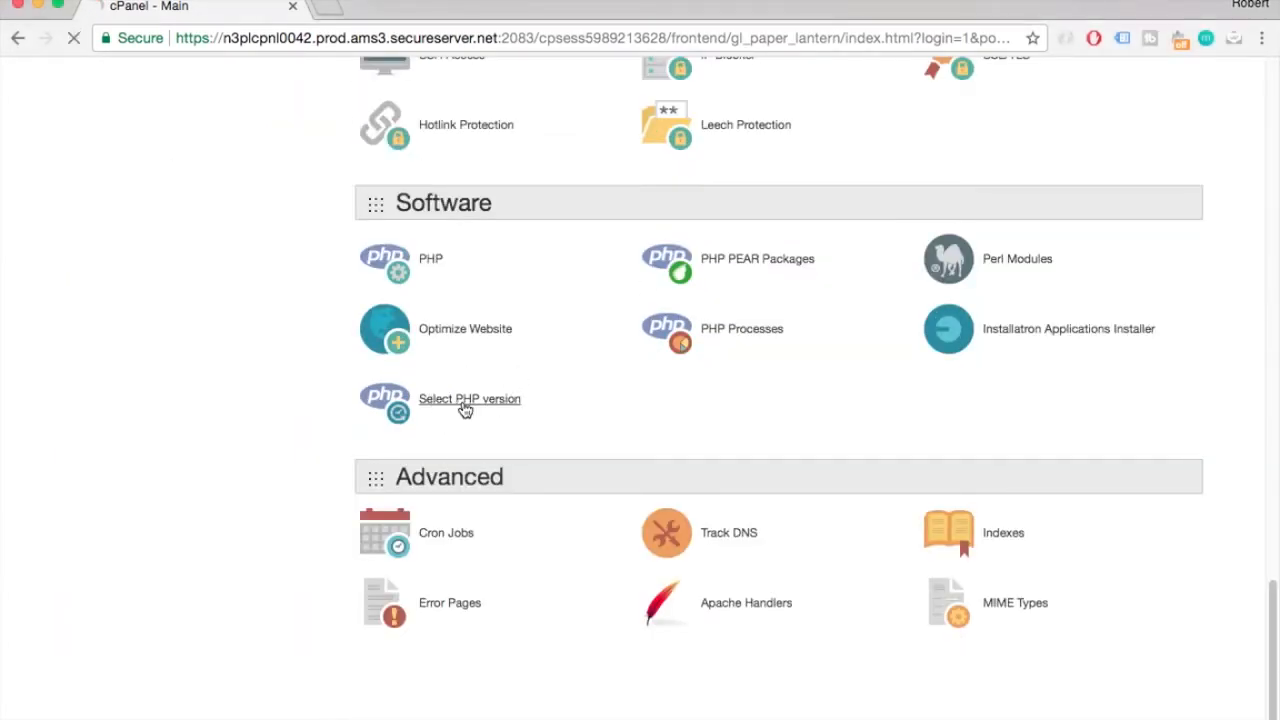
click(468, 398)
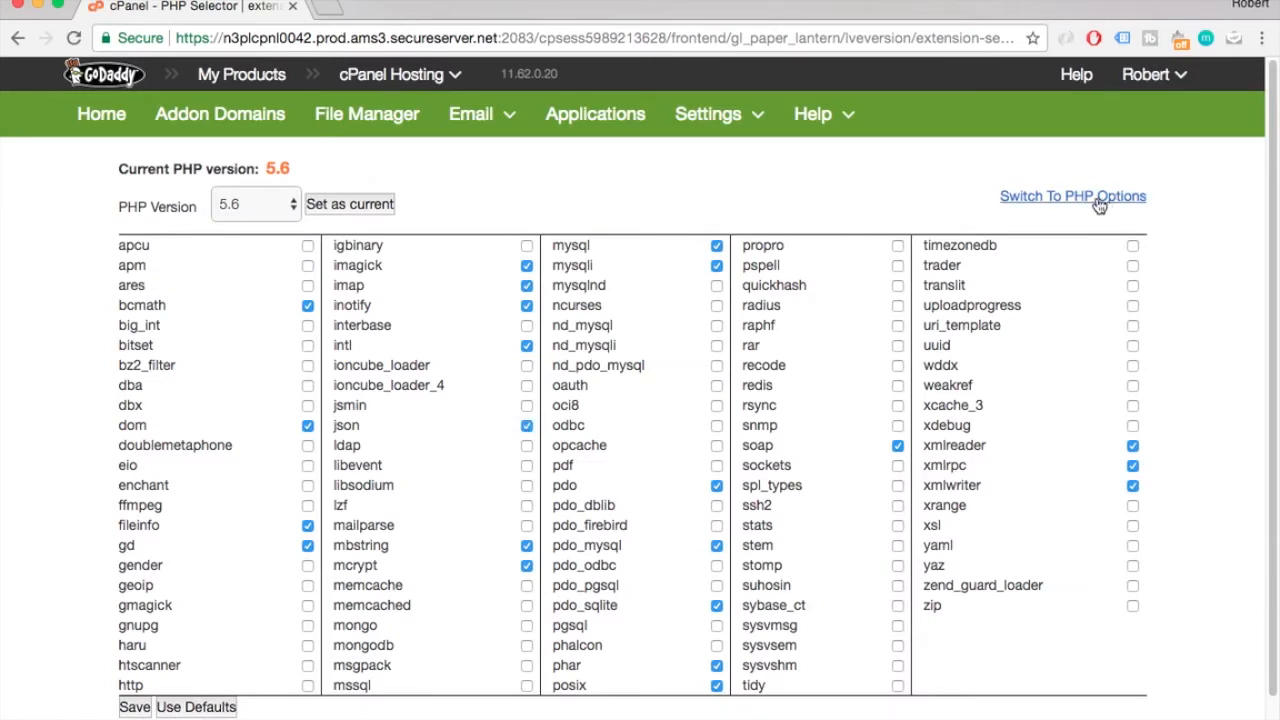
click(1072, 196)
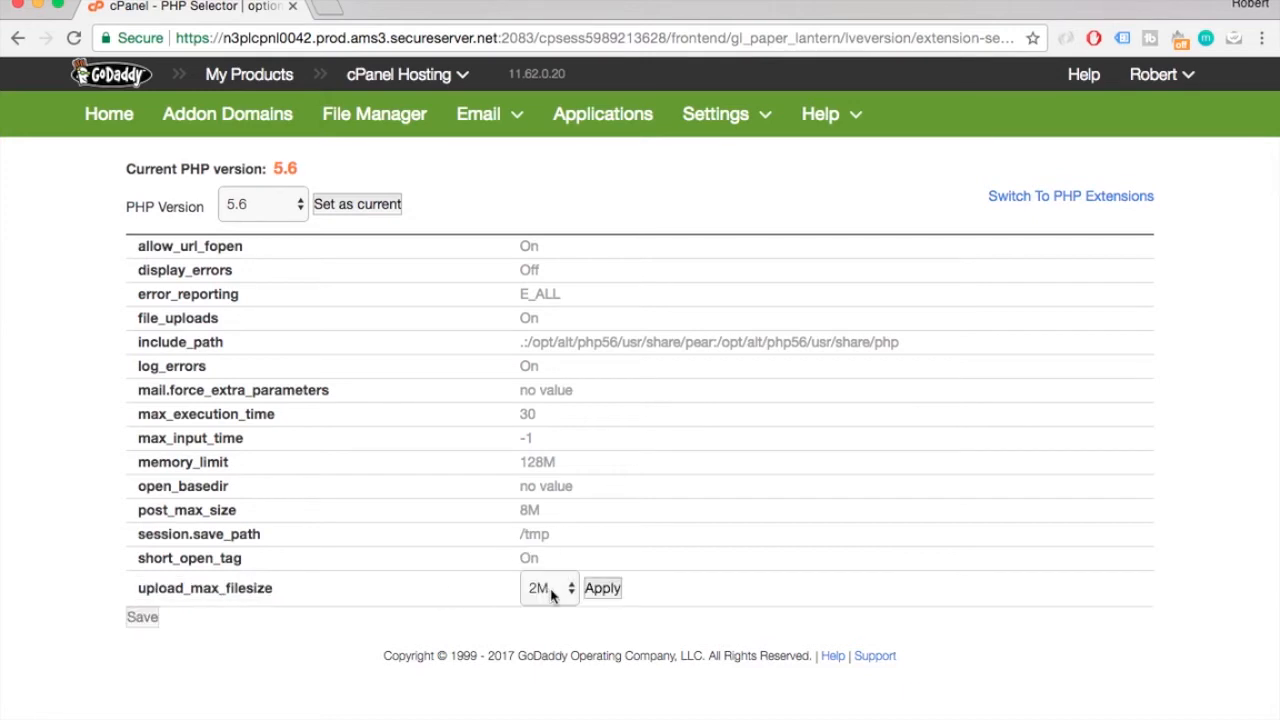
Step: Change upload_max_filesize from 2M to 128M and save the PHP options
click(602, 588)
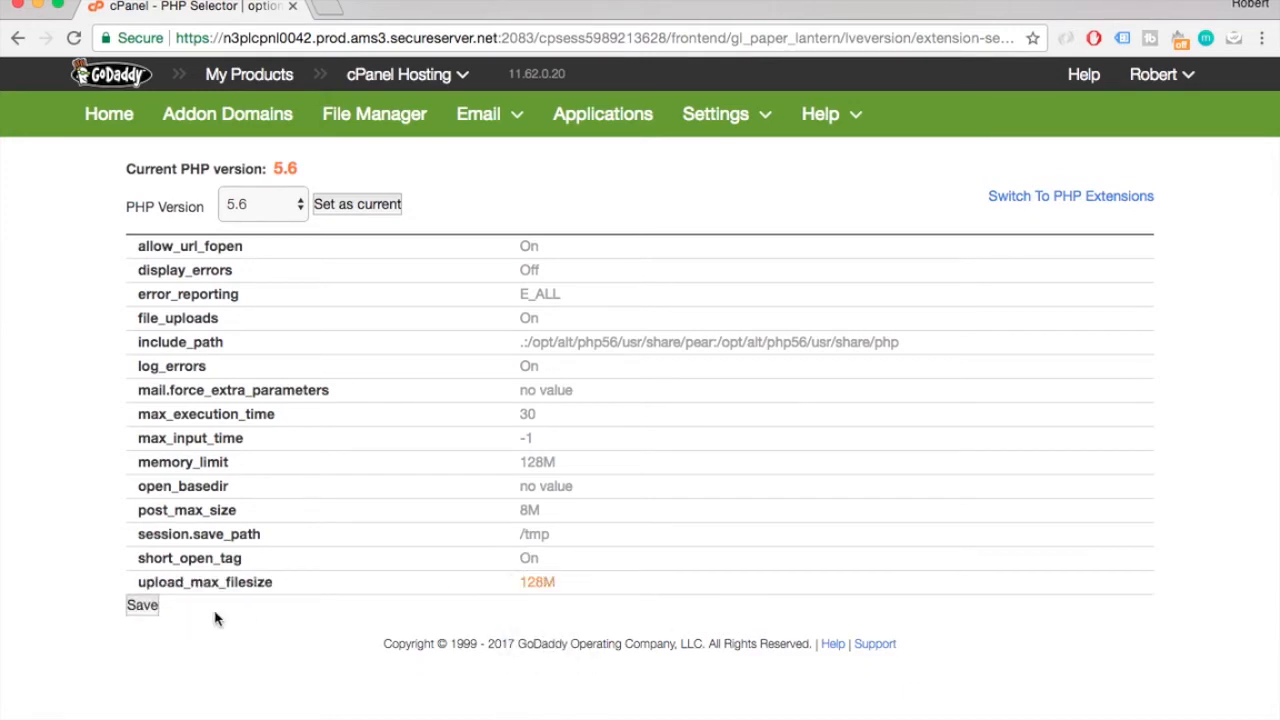
click(142, 604)
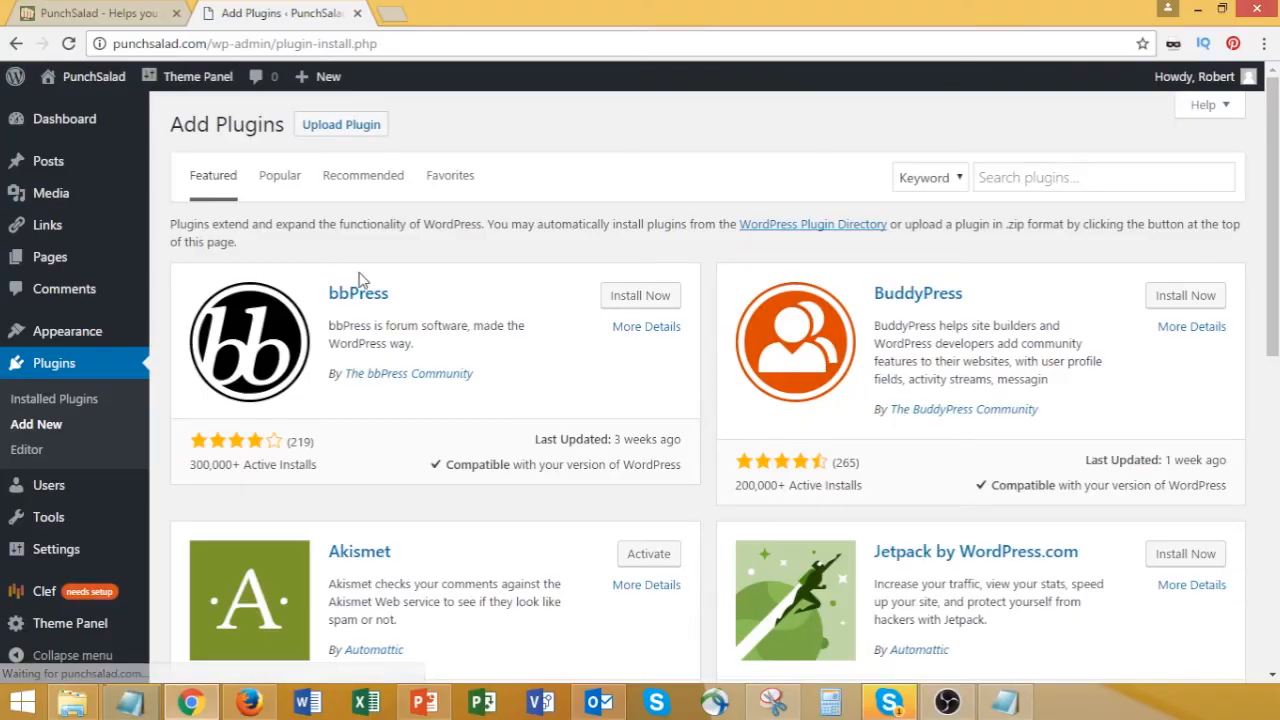
mouse_move(528, 418)
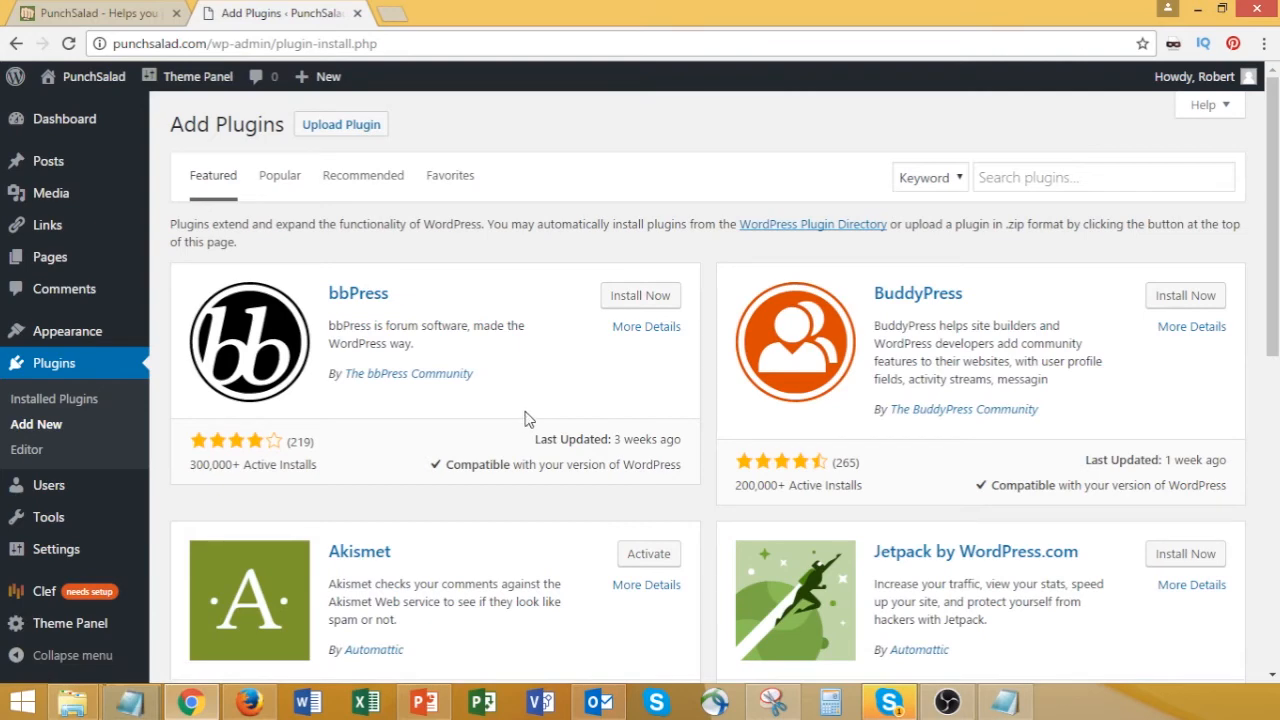
Step: Upload wordpress-seo.zip via Upload Plugin and run Install Now until it reports success
click(340, 124)
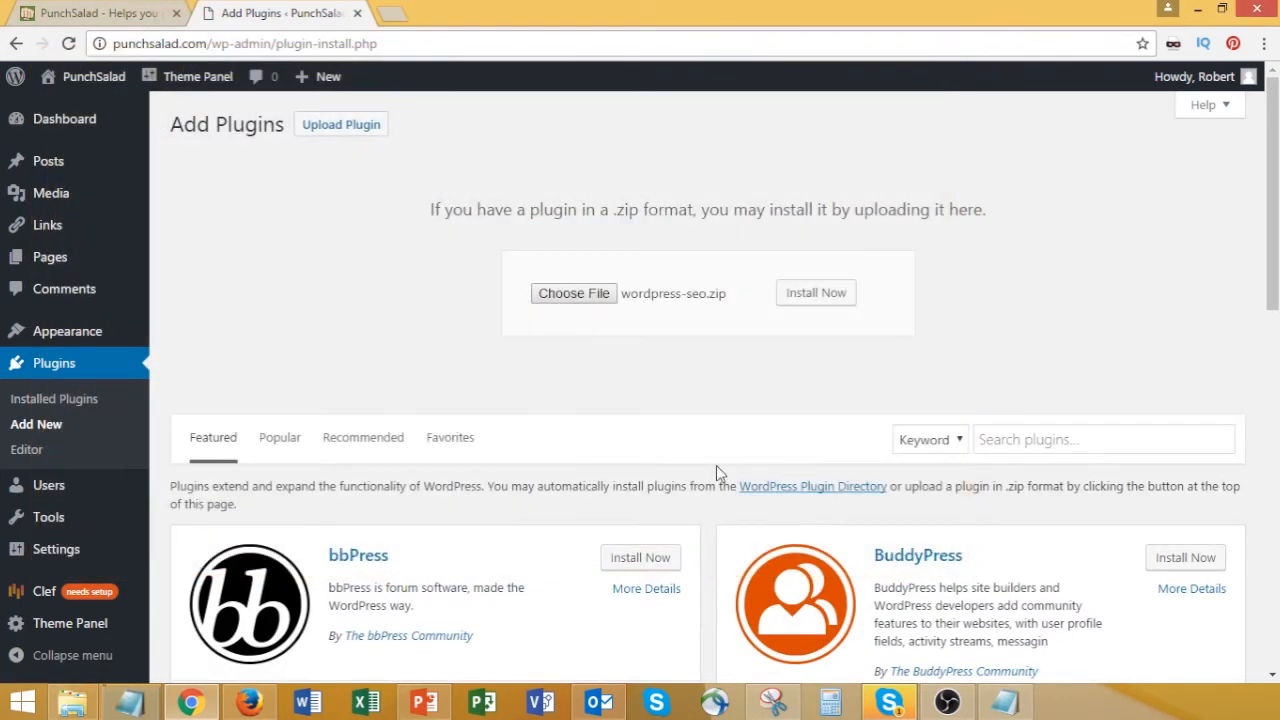
click(816, 292)
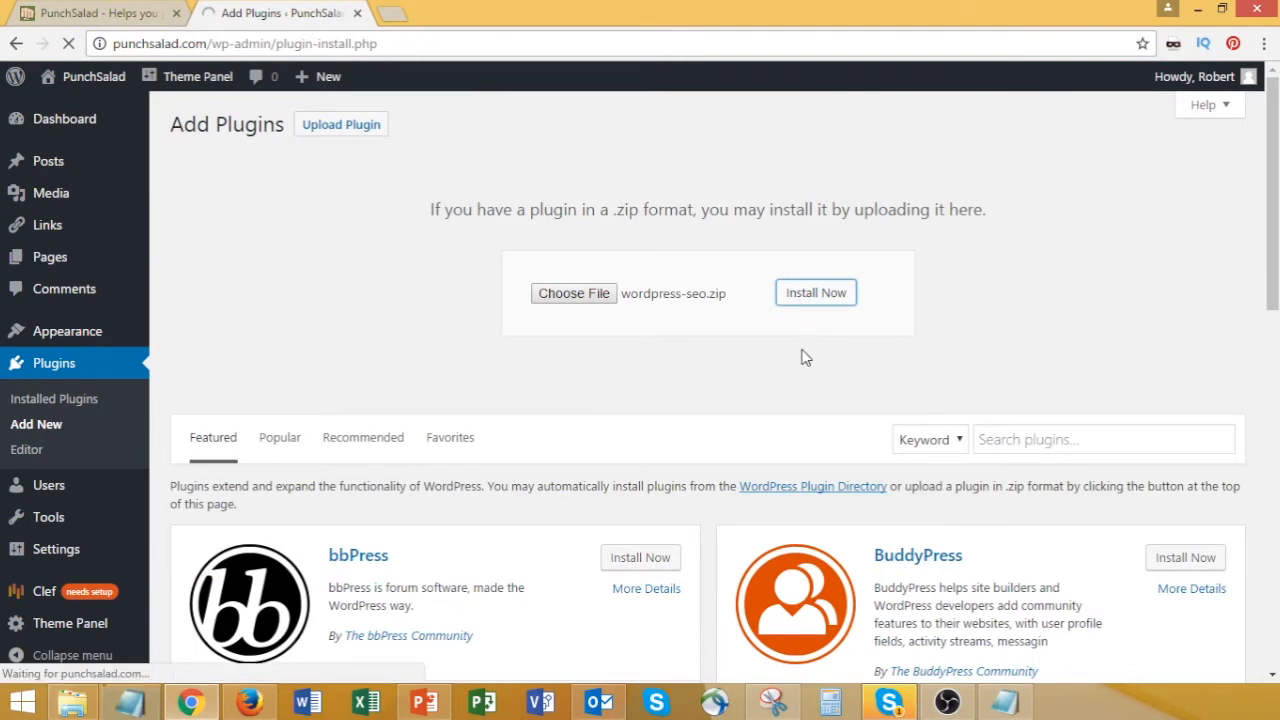
click(816, 292)
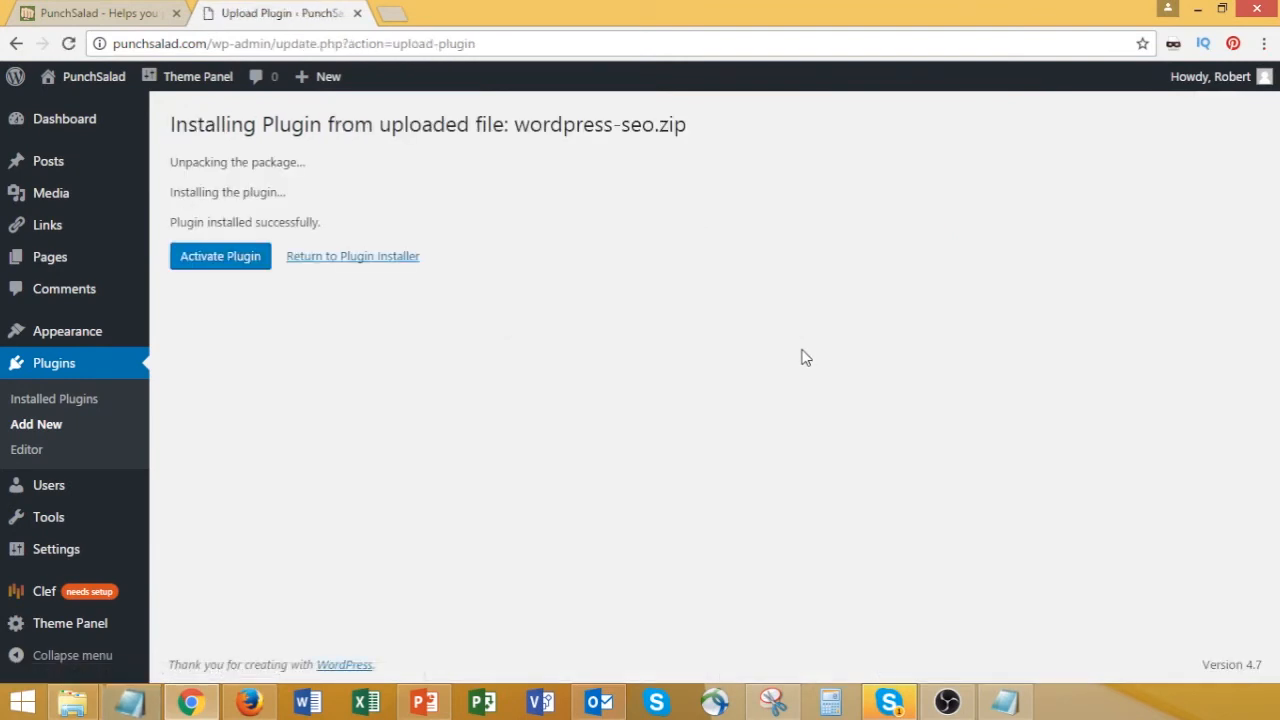